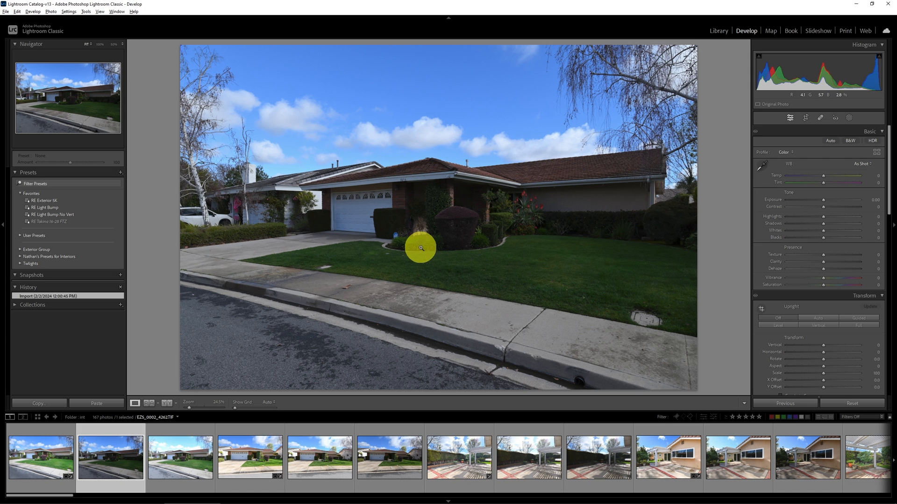
- Add an AI Sky mask (Mask 1) to the house photo and open Mask 1's options menu
click(181, 465)
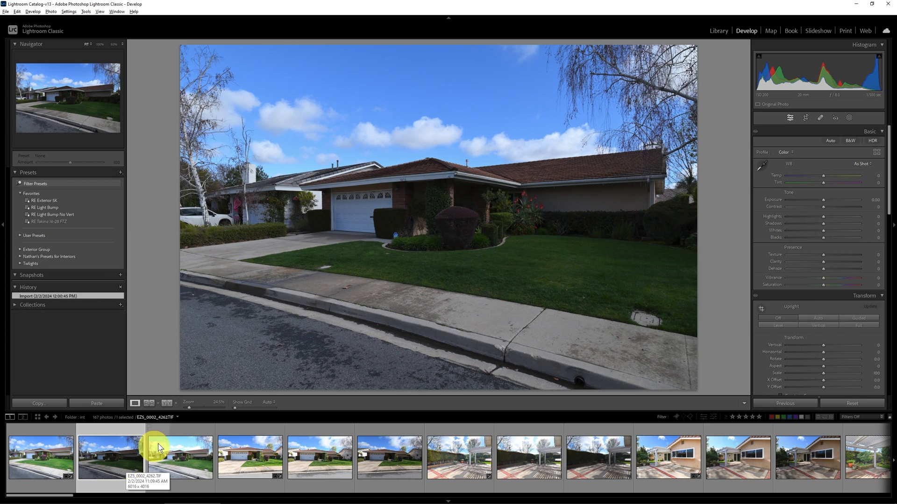
mouse_move(547, 313)
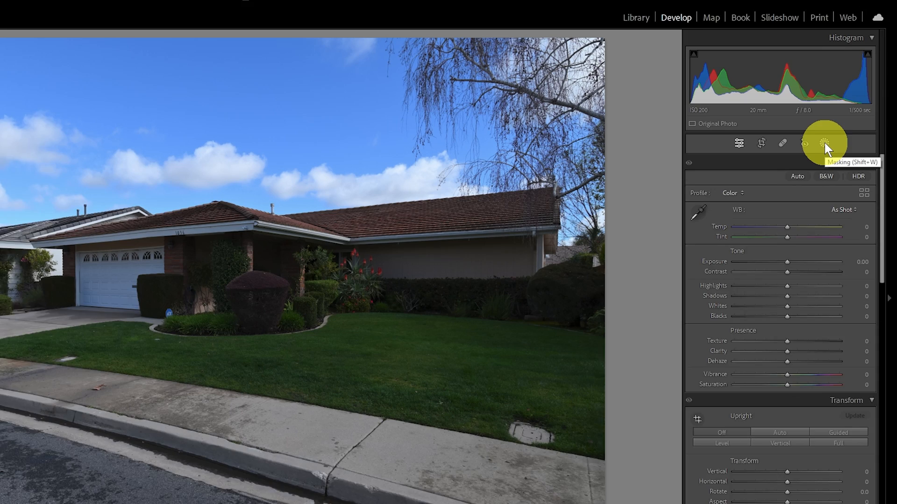
click(835, 144)
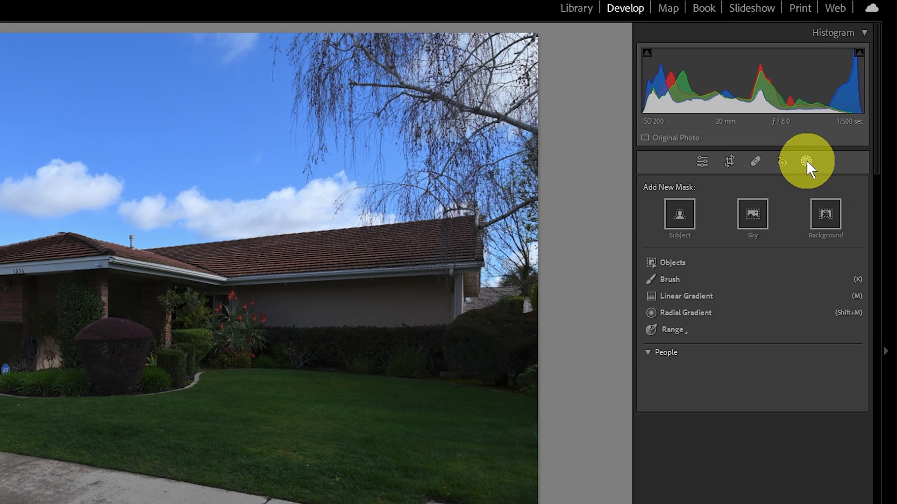
mouse_move(752, 228)
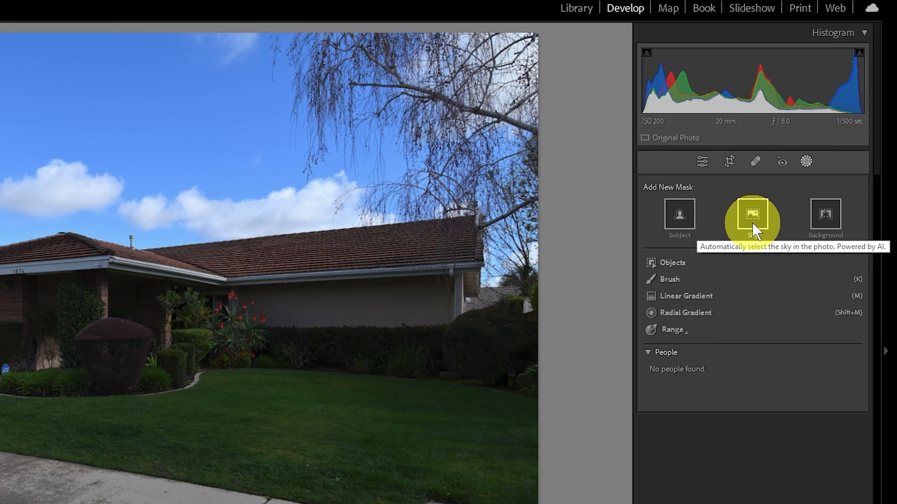
click(752, 214)
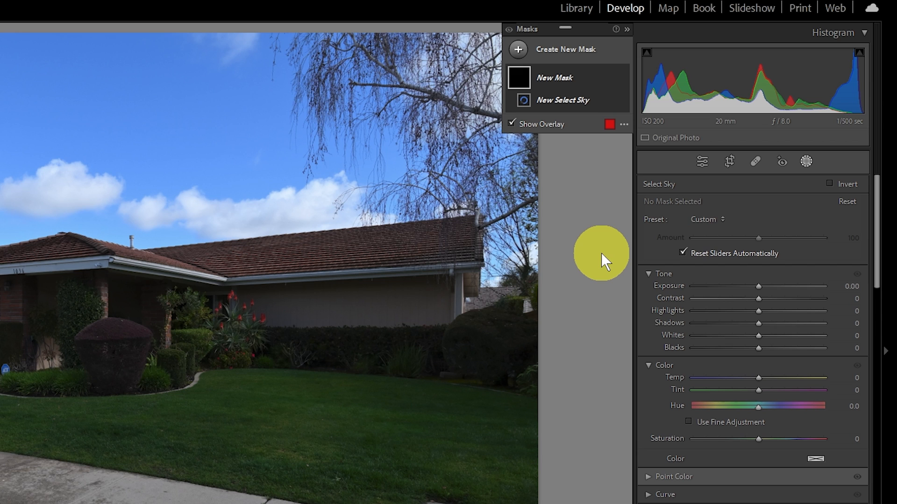
click(563, 100)
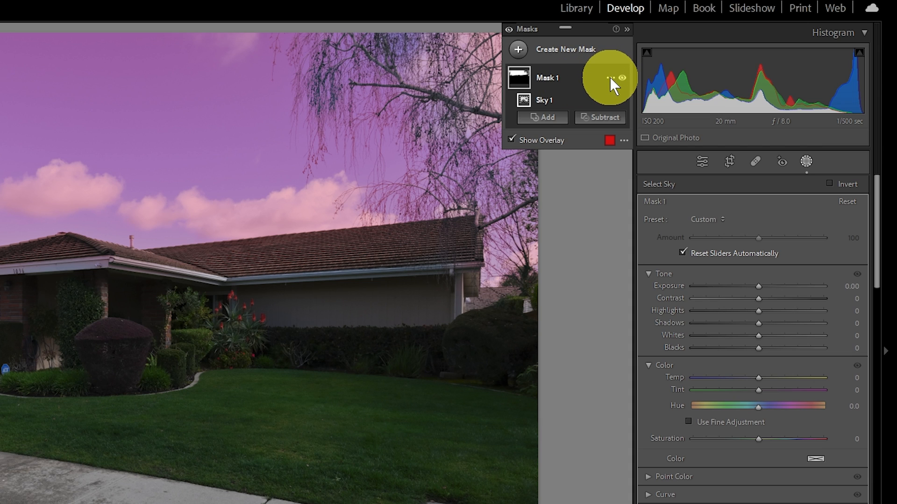
click(609, 78)
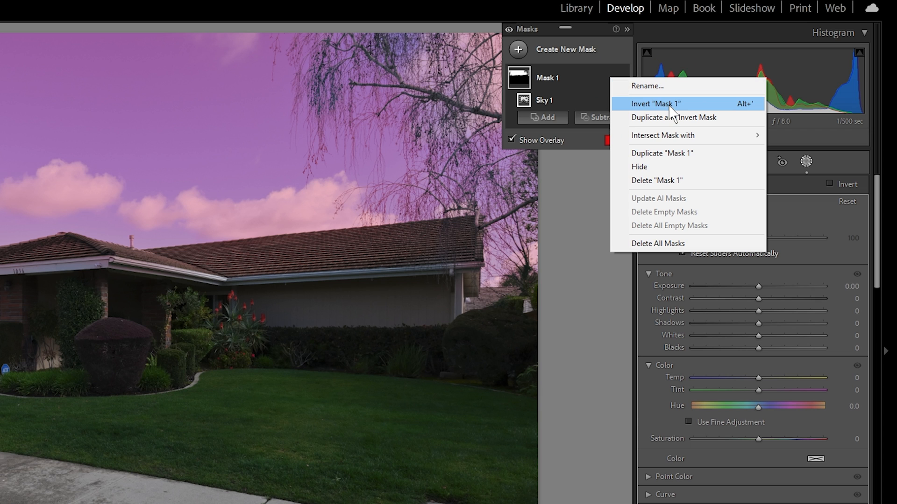
- Invert Mask 1 and raise its Exposure to about 1.81
click(655, 104)
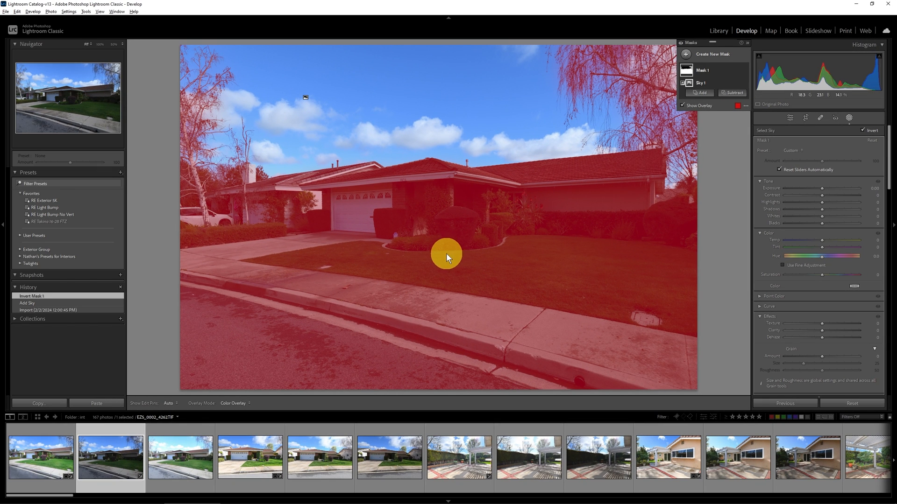
mouse_move(575, 187)
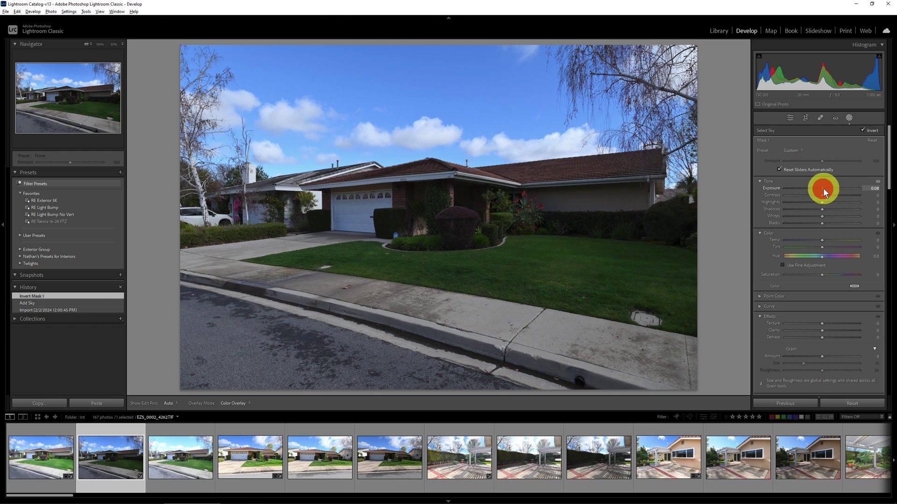
drag(820, 188, 852, 188)
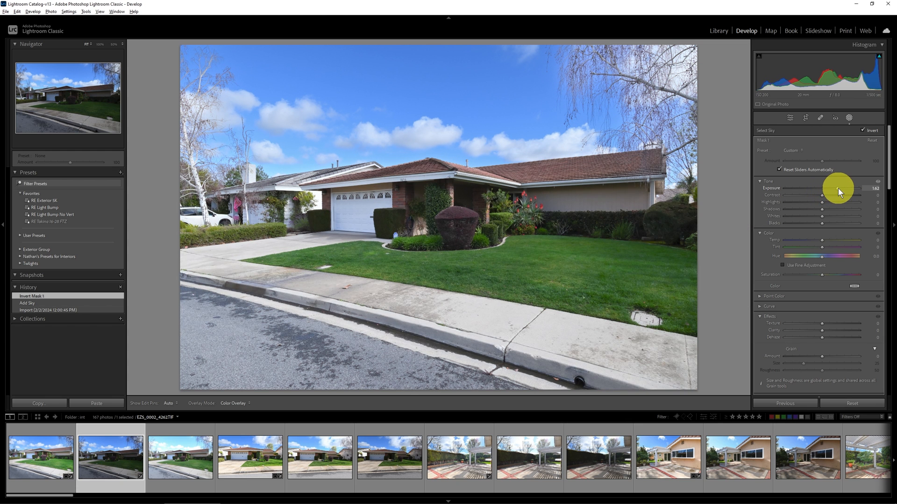
drag(835, 189, 841, 188)
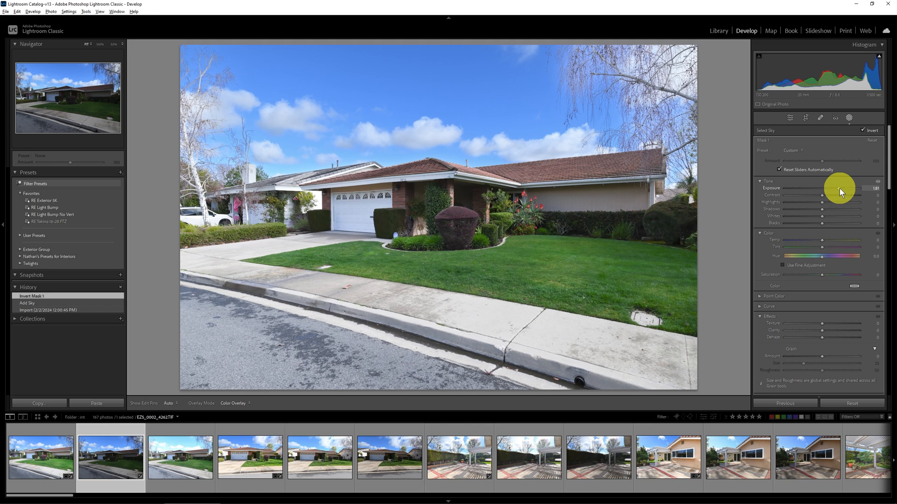
drag(840, 189, 844, 189)
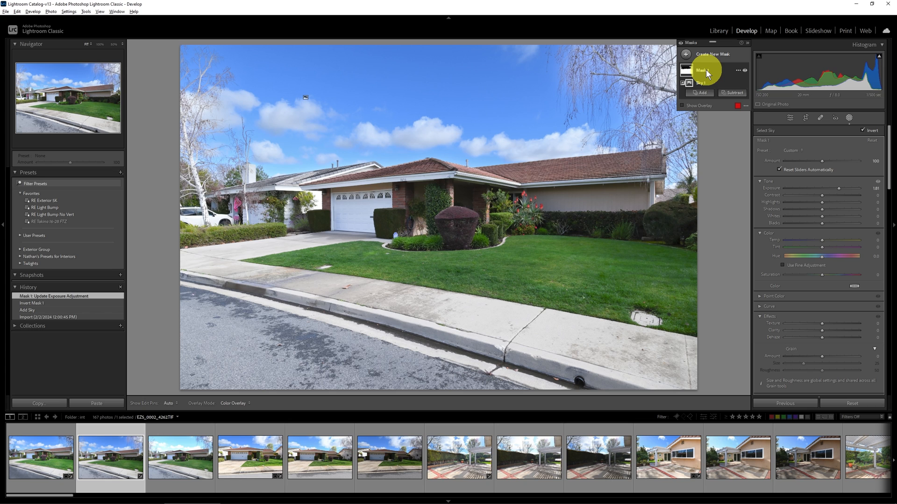
mouse_move(733, 95)
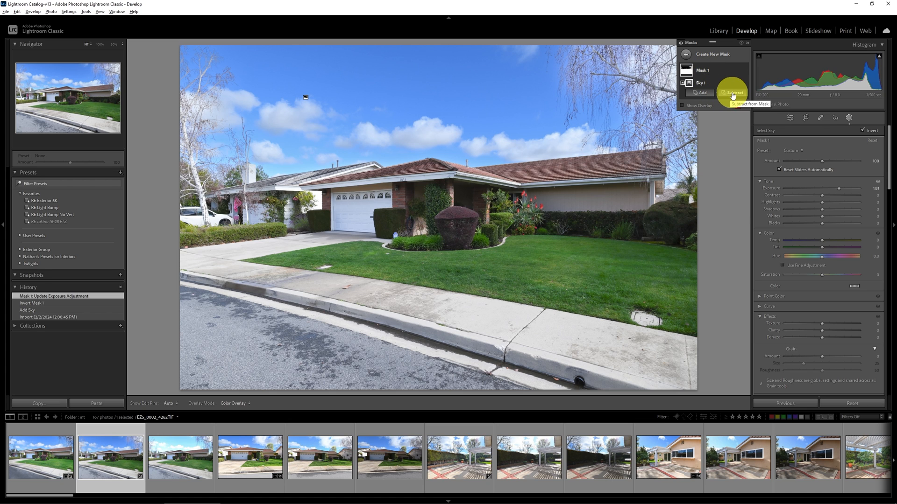
- Add a subtracting Brush to Mask 1 to paint areas out of the brightening
click(731, 92)
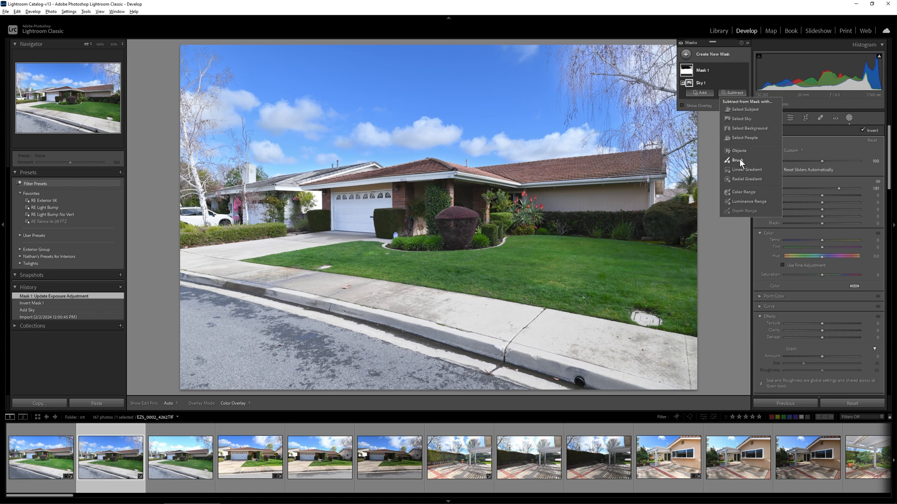
click(738, 160)
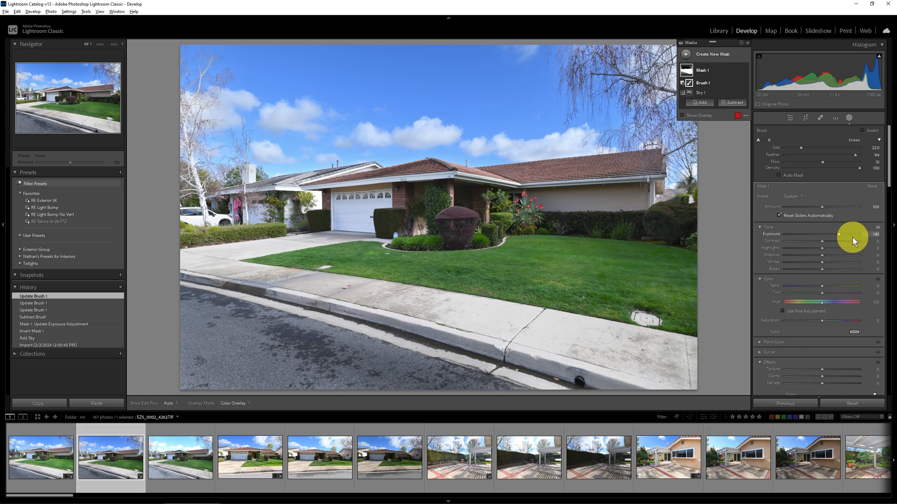
mouse_move(569, 239)
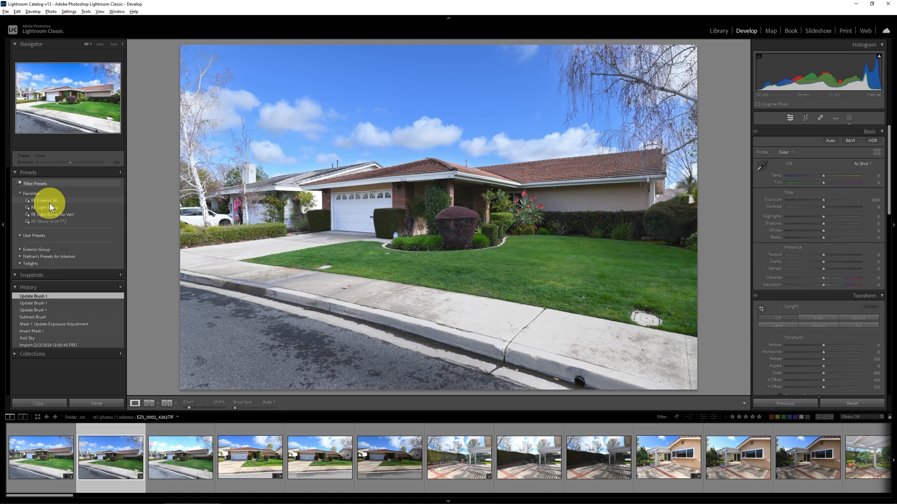
- Apply the RE Exterior SK preset and select the latest Whites step in History
click(43, 200)
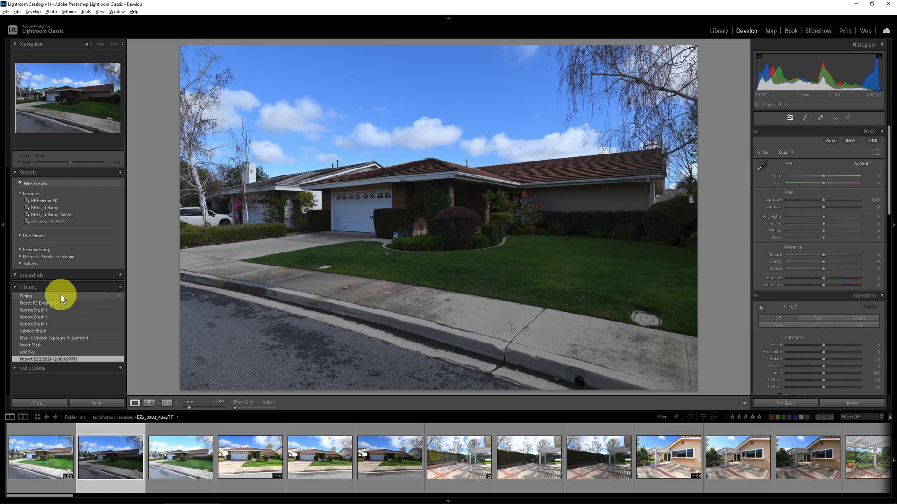
click(26, 296)
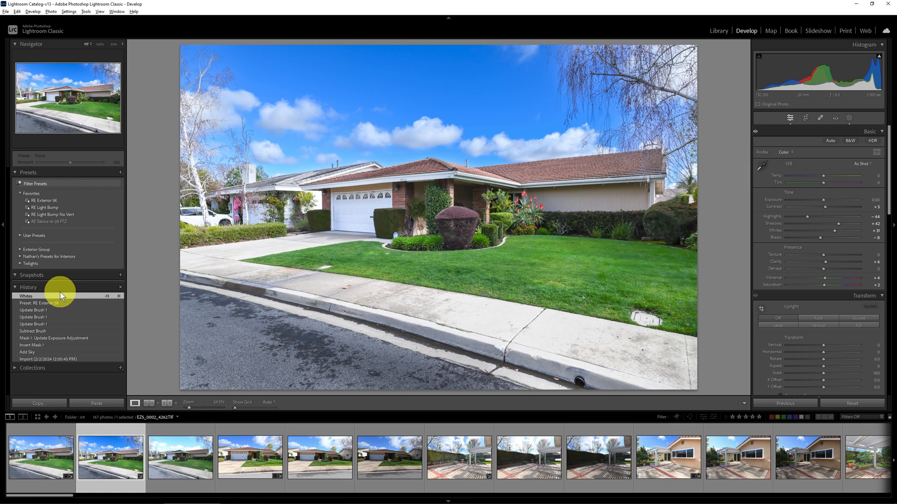
mouse_move(346, 320)
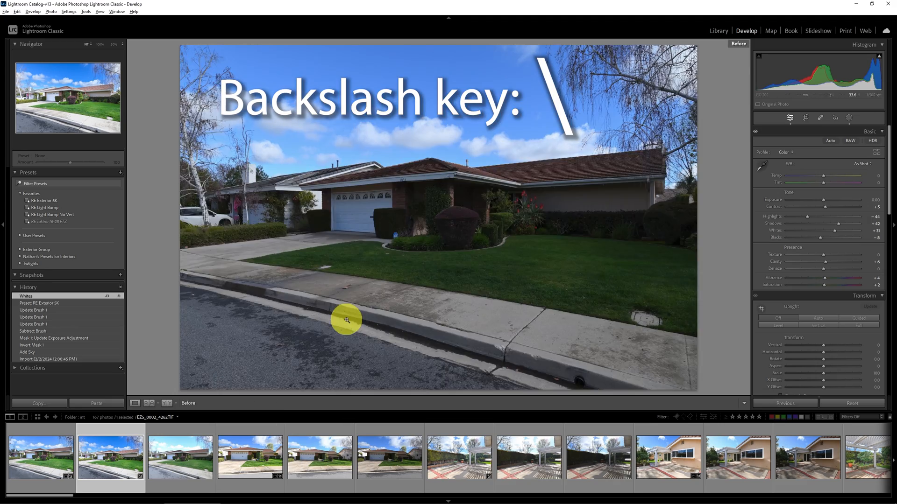
- Compare against the original, restore the masks, and add a subtracting Brush 2 to Mask 1
key(\)
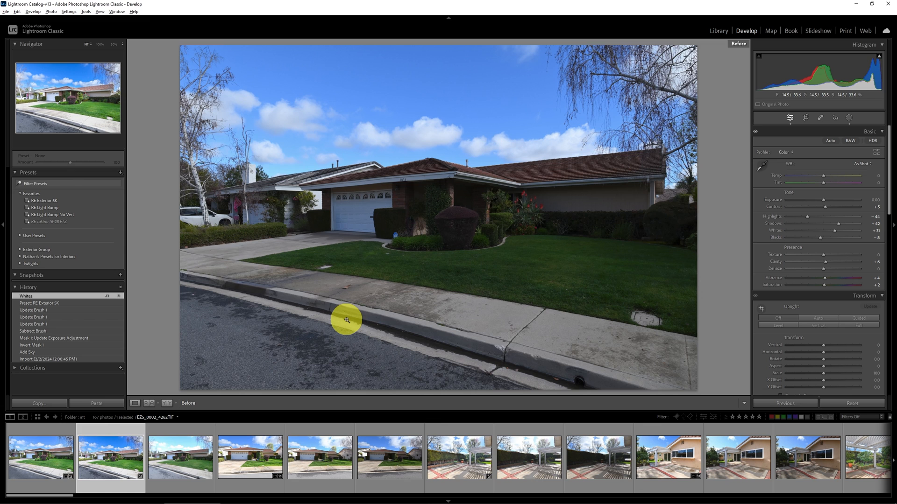
mouse_move(267, 225)
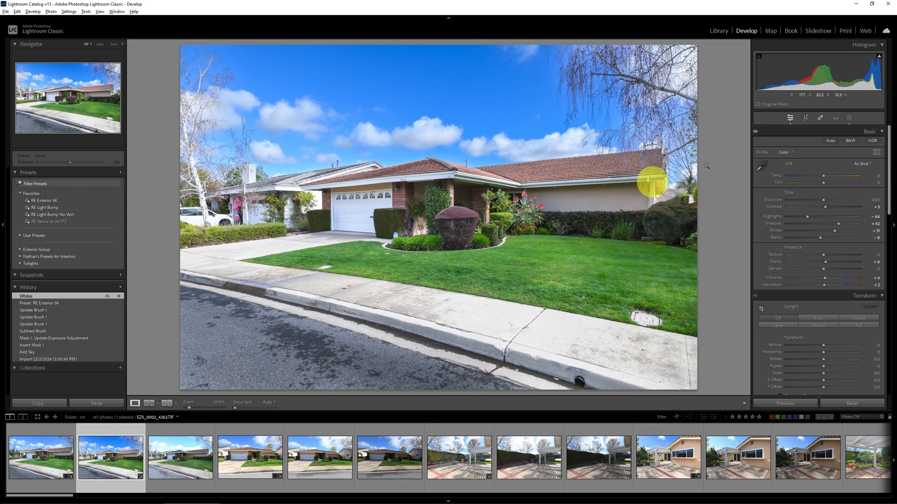
click(847, 118)
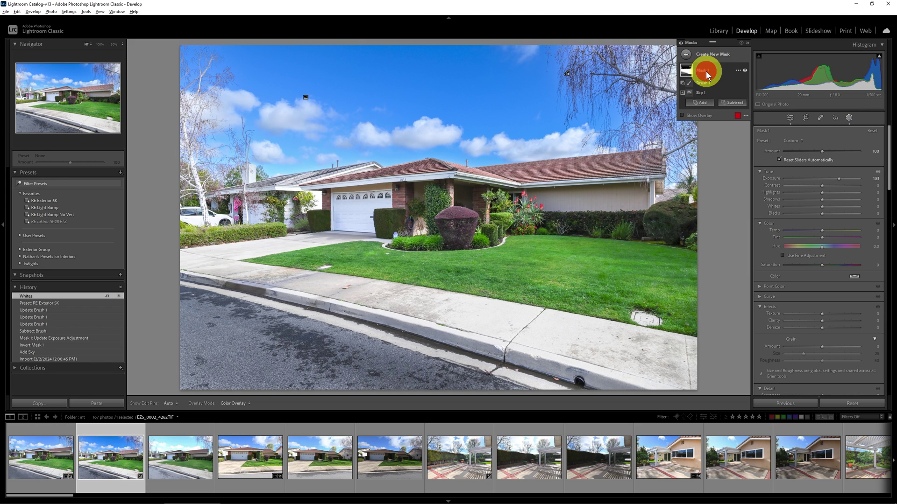
mouse_move(735, 102)
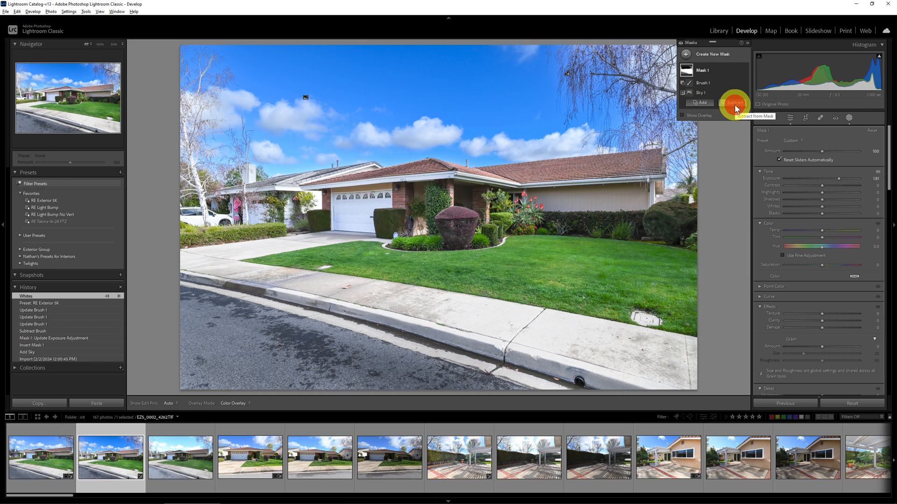
click(732, 103)
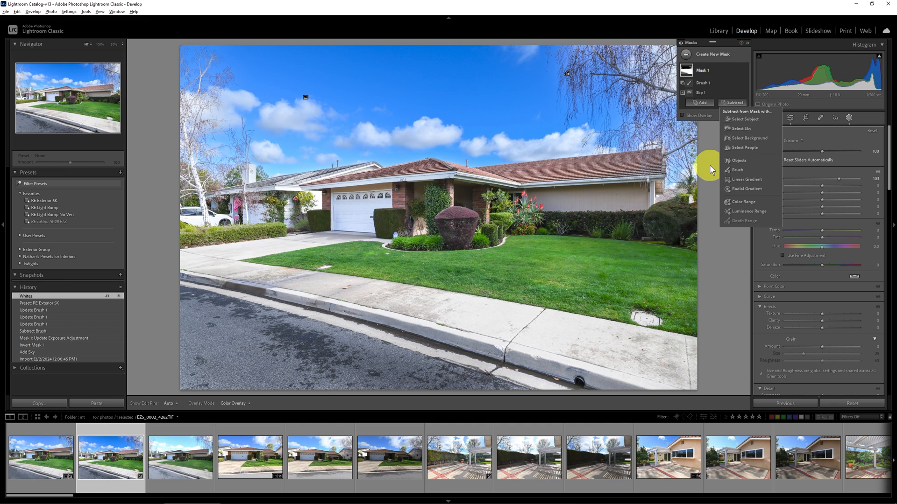
click(736, 170)
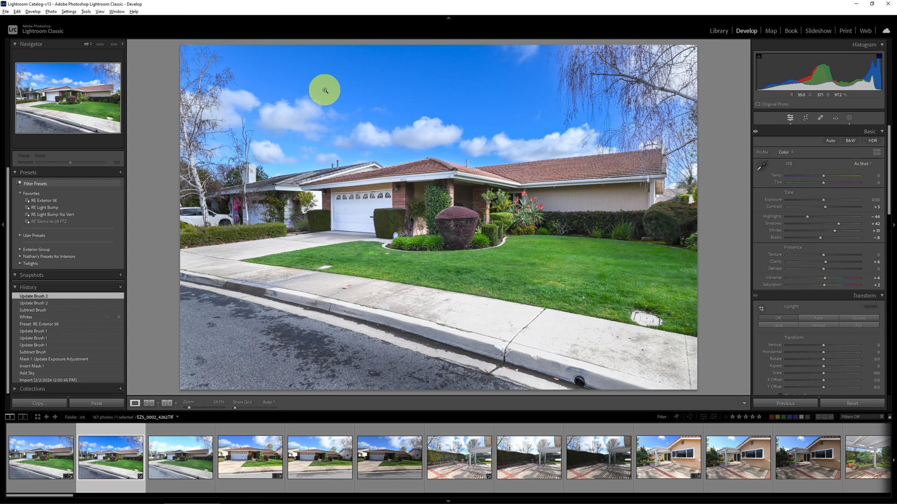
- Show the Before/After Left/Right view with side panels hidden
key(\)
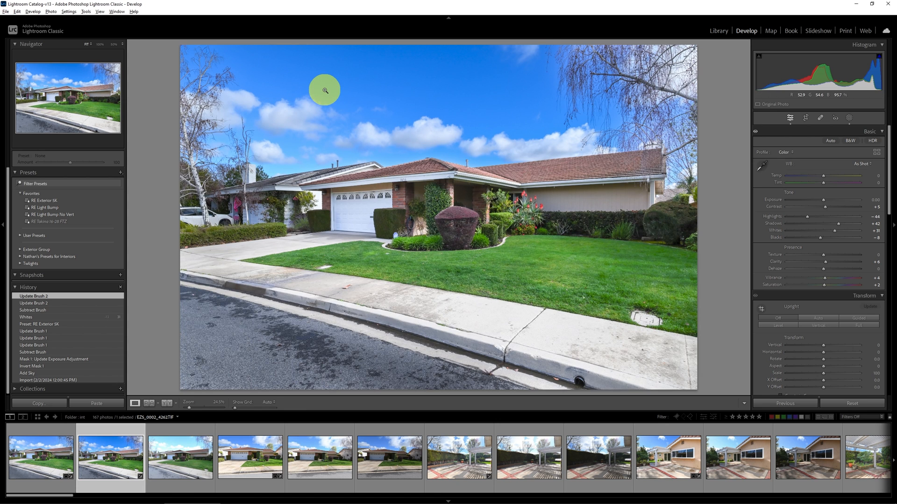
key(y)
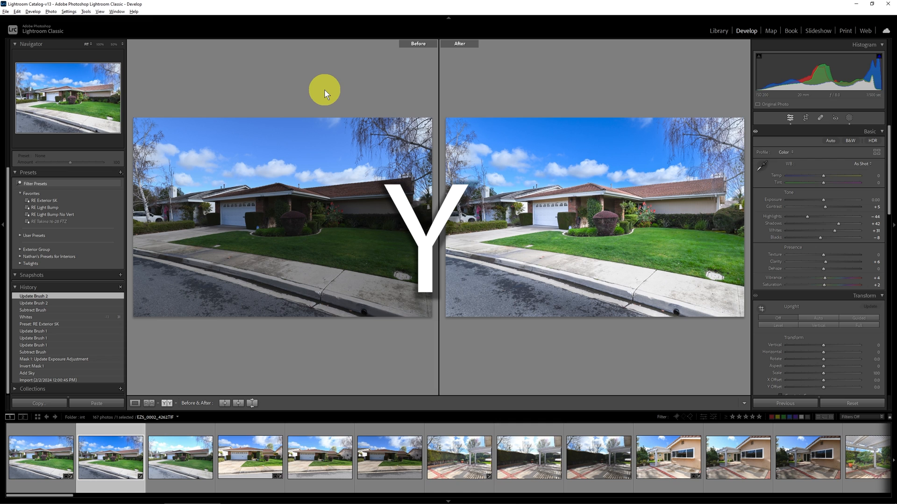
mouse_move(433, 184)
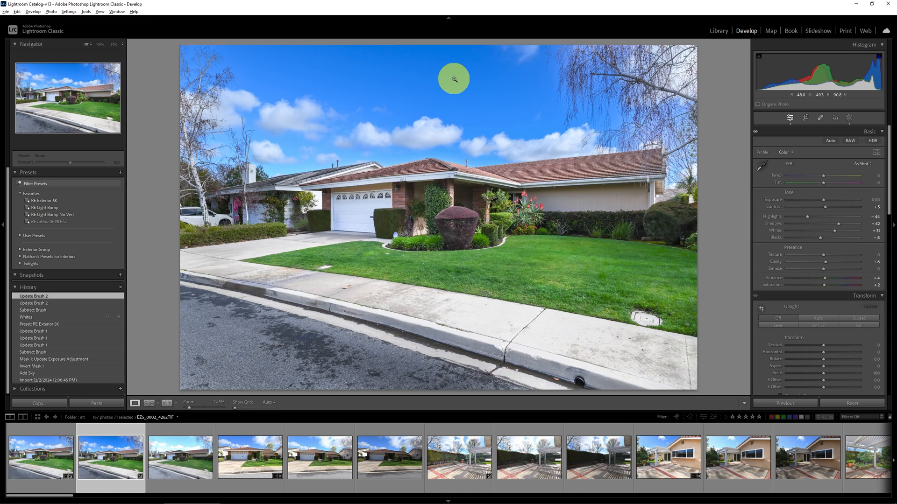
click(165, 402)
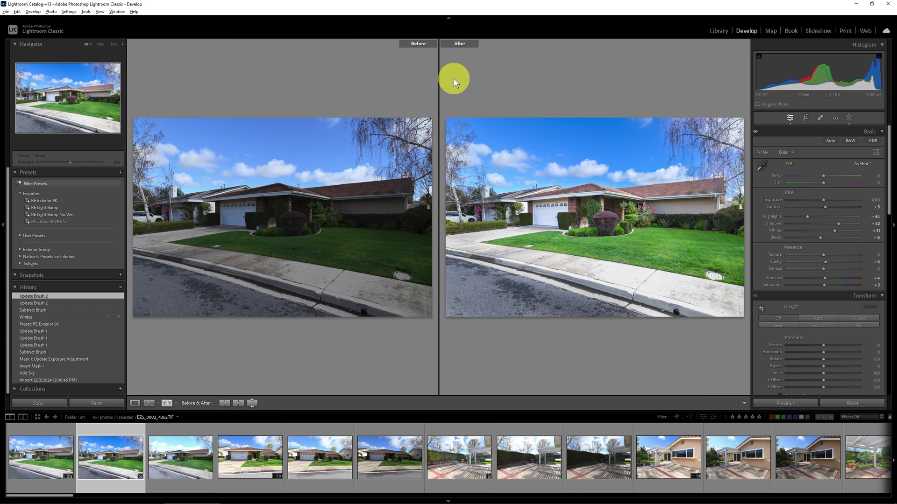
key(Tab)
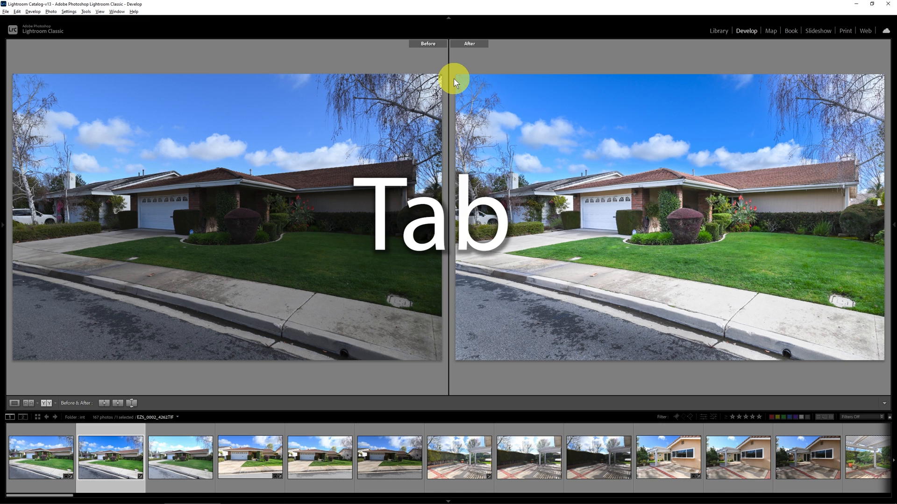
- Toggle the side panels back from the full-screen comparison with Tab
key(tab)
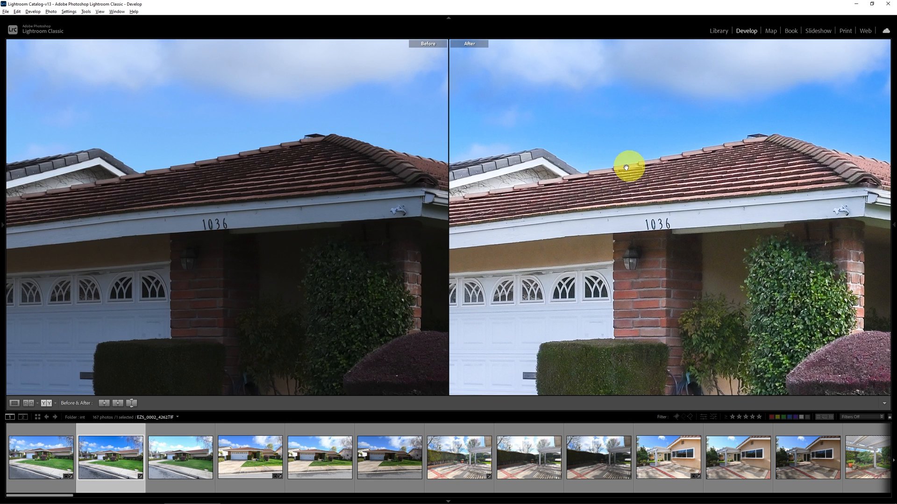
mouse_move(667, 159)
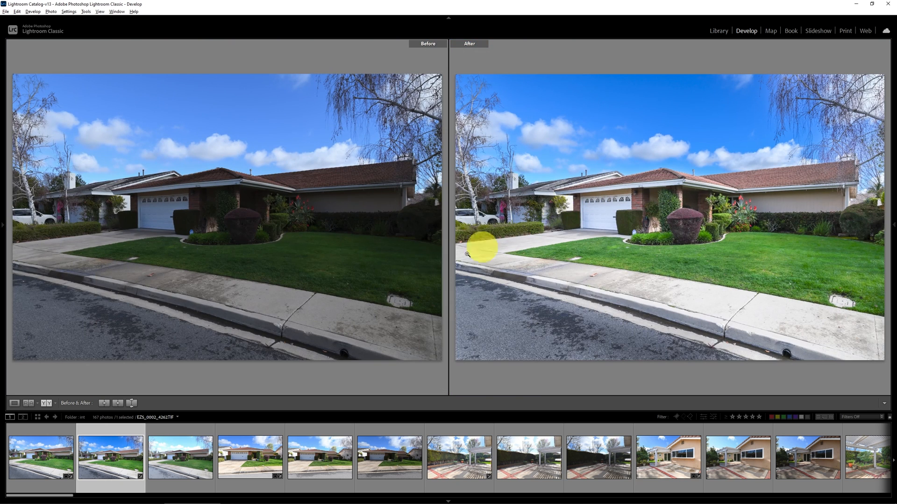
mouse_move(249, 208)
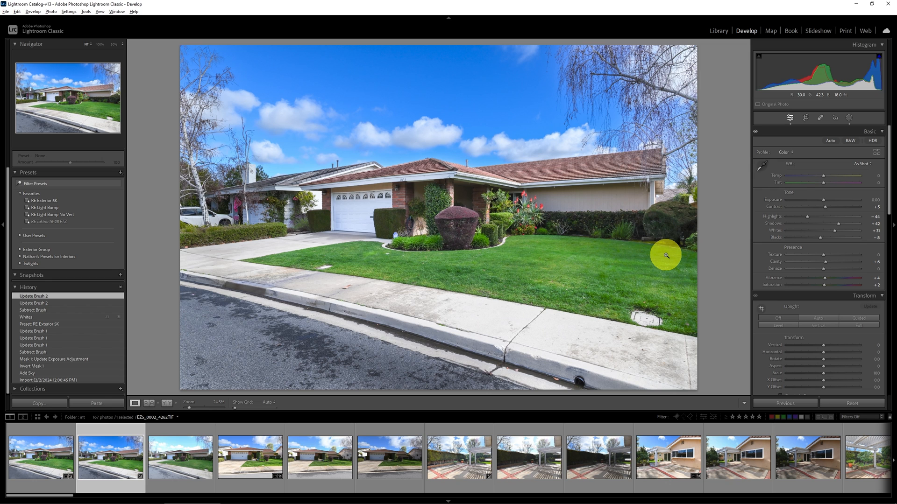
mouse_move(161, 377)
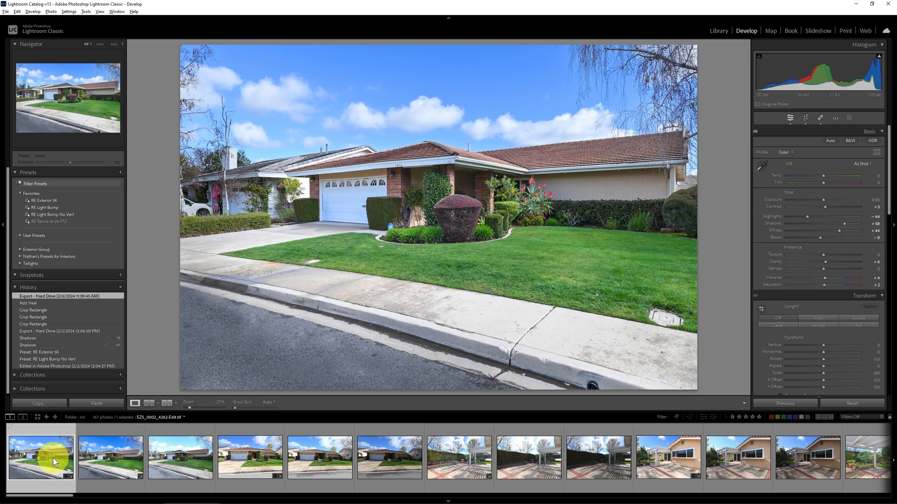
mouse_move(47, 459)
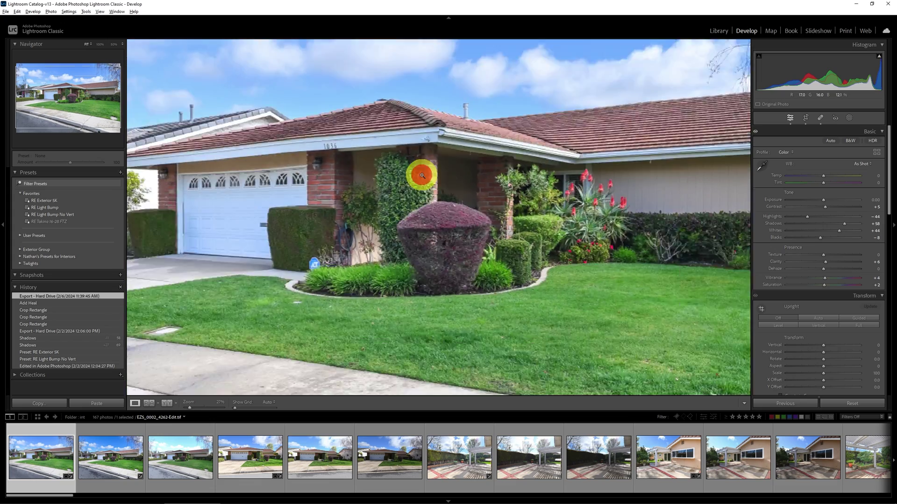
click(110, 461)
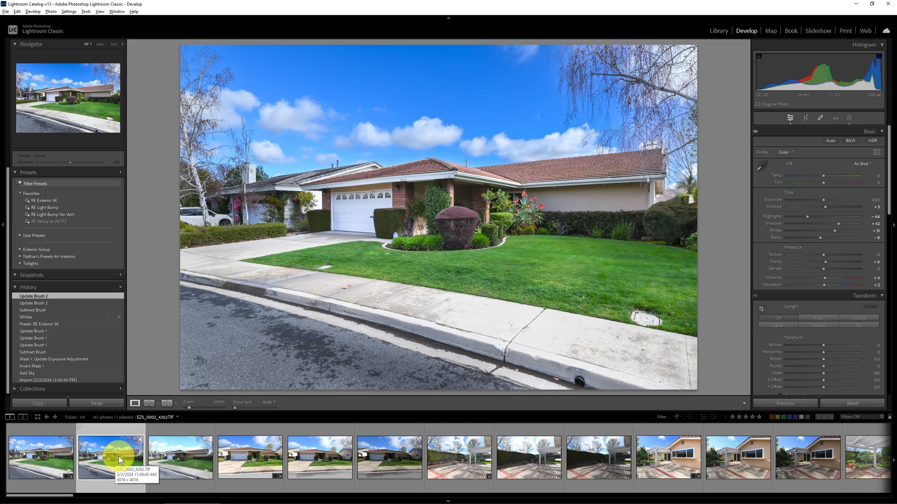
mouse_move(448, 271)
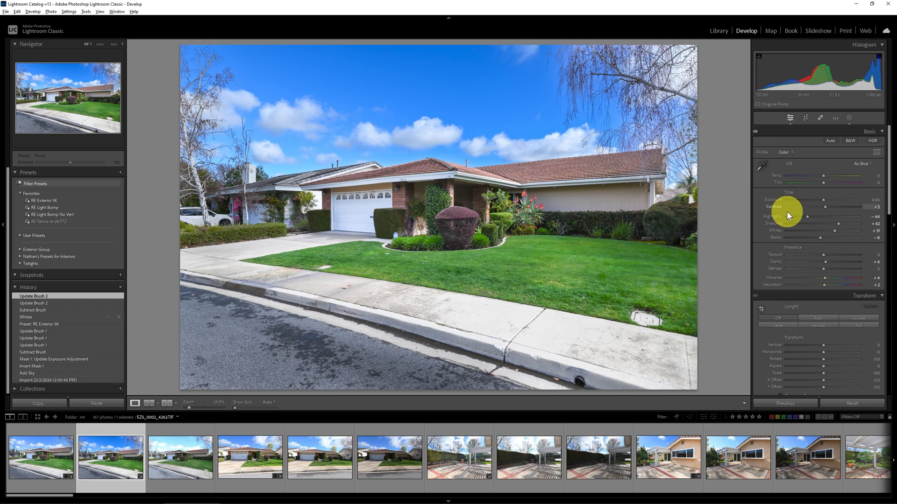
mouse_move(814, 220)
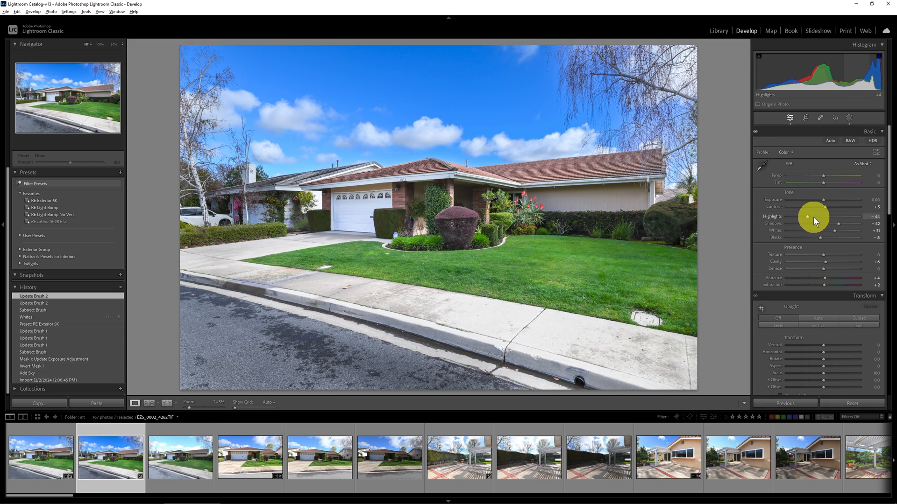
- Drag Highlights back and forth, settling at −36 instead of the preset's −44
drag(807, 217, 803, 217)
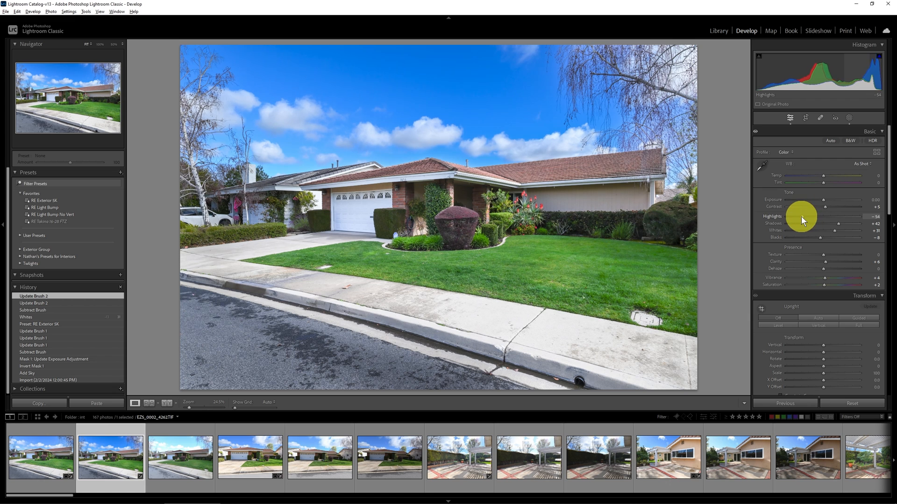
drag(803, 216, 809, 216)
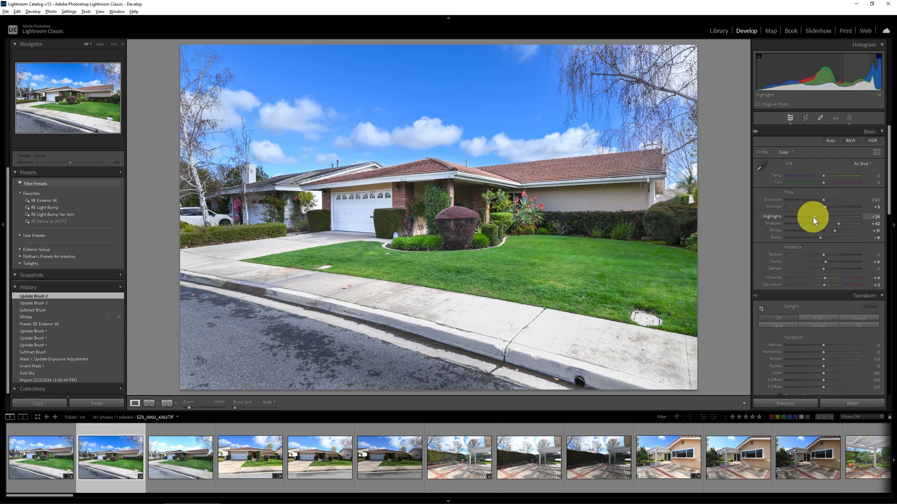
drag(828, 223, 819, 224)
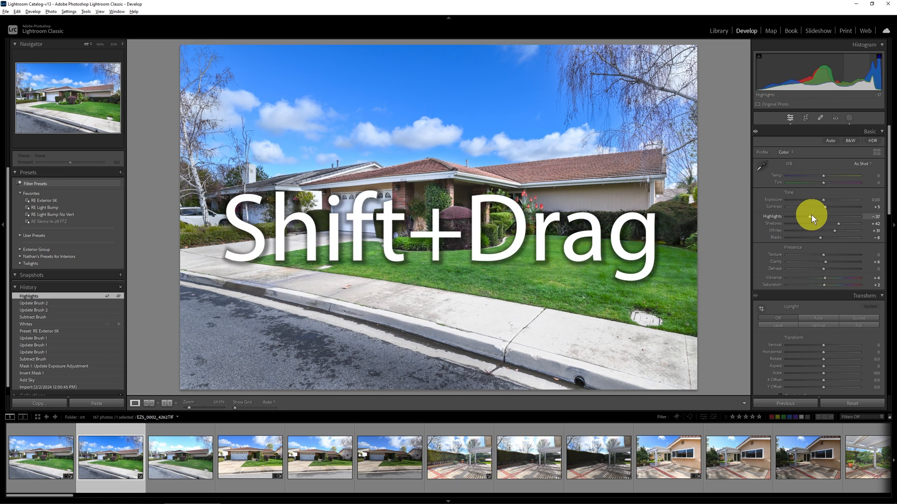
drag(812, 216, 795, 221)
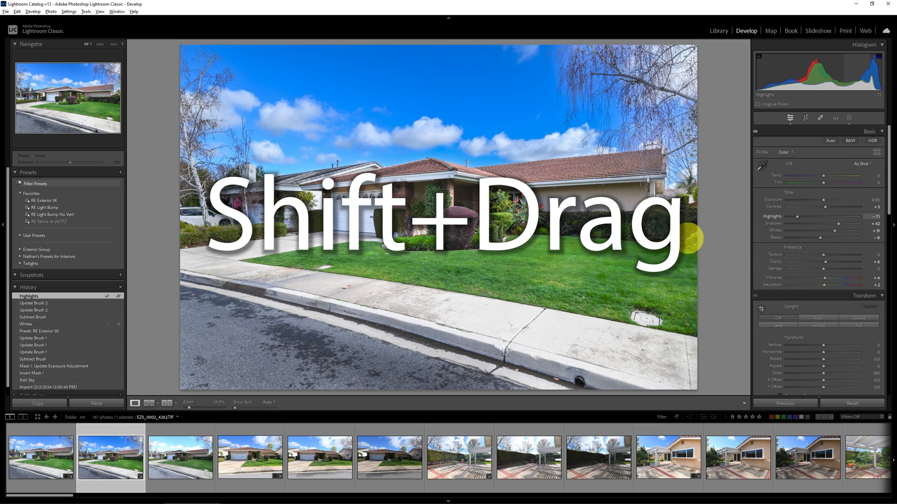
drag(807, 223, 818, 223)
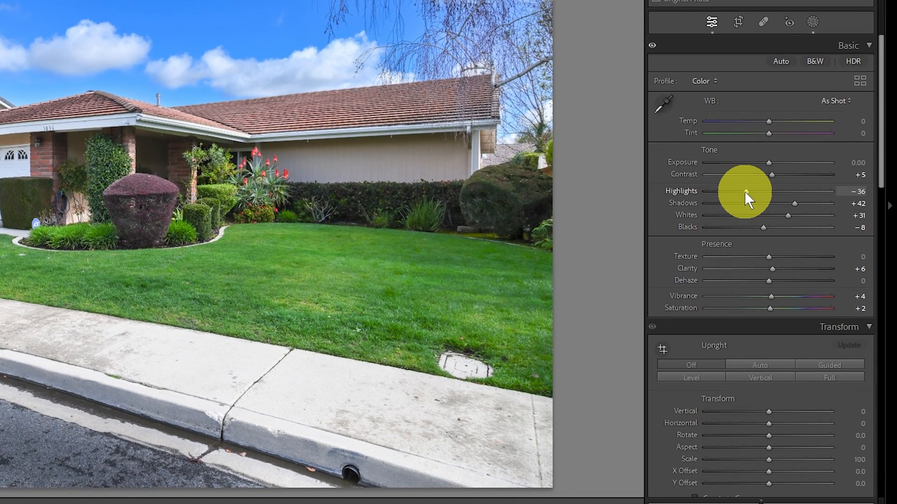
- Double-click to reset Highlights to 0, then drag it back to −36
double_click(745, 192)
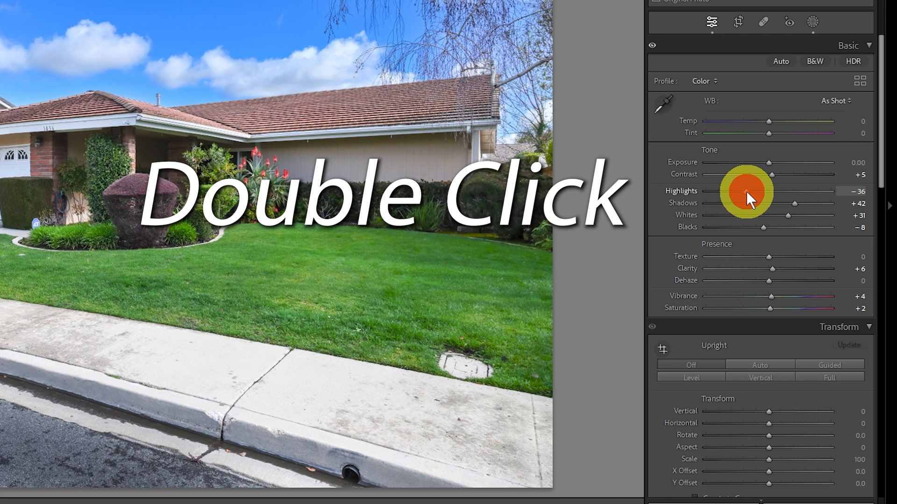
double_click(747, 191)
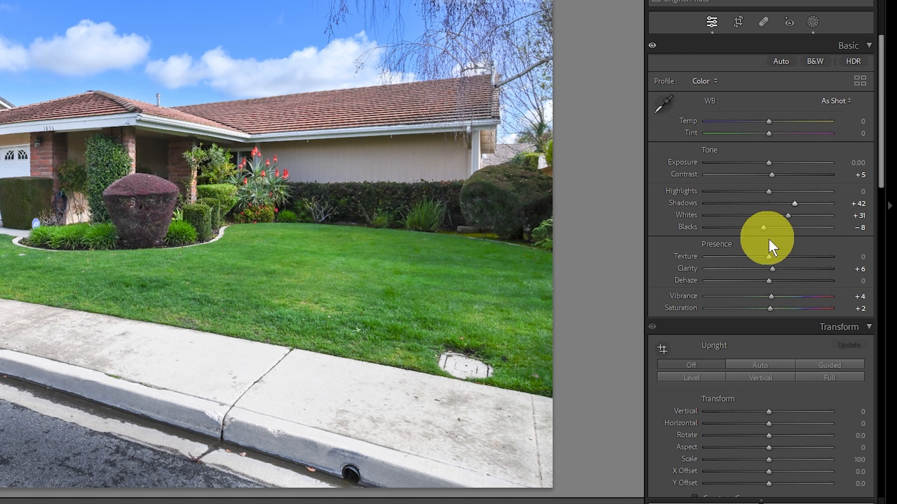
mouse_move(788, 197)
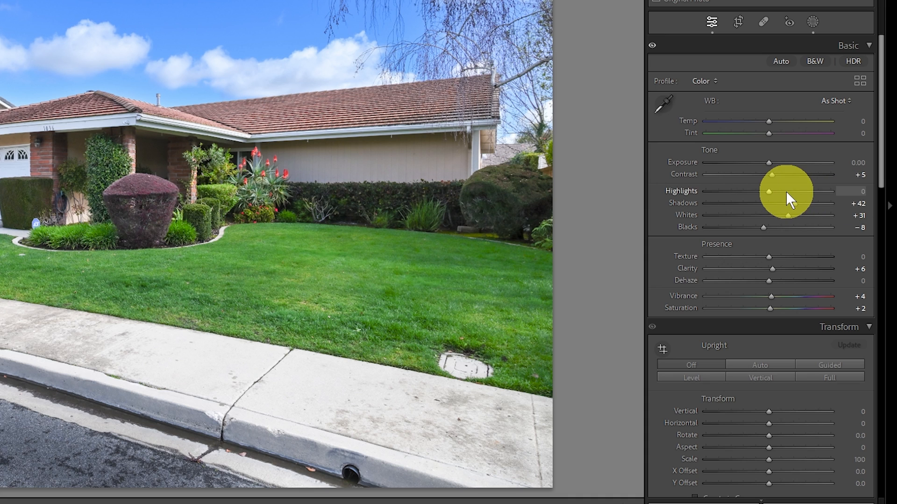
drag(767, 191, 746, 191)
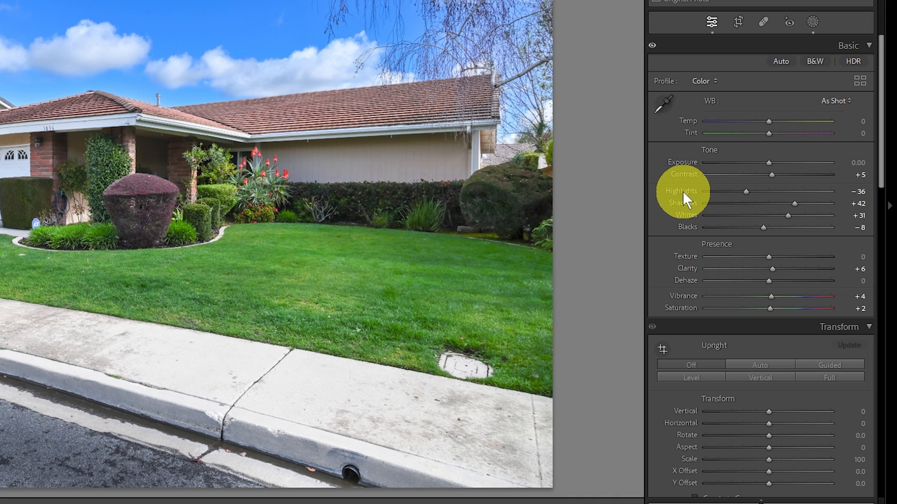
- Reset Highlights, undo it, then auto-set Shadows to 59 with a Shift+double-click
double_click(681, 191)
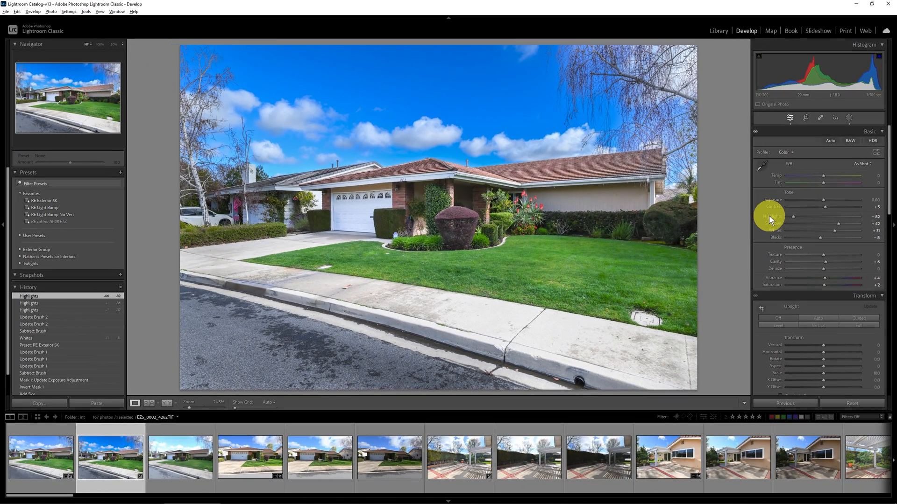
key(ctrl+z)
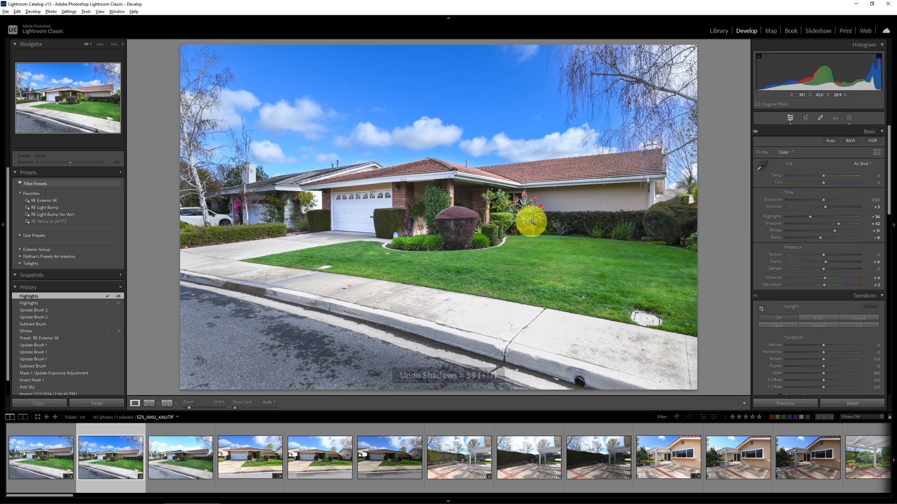
double_click(772, 216)
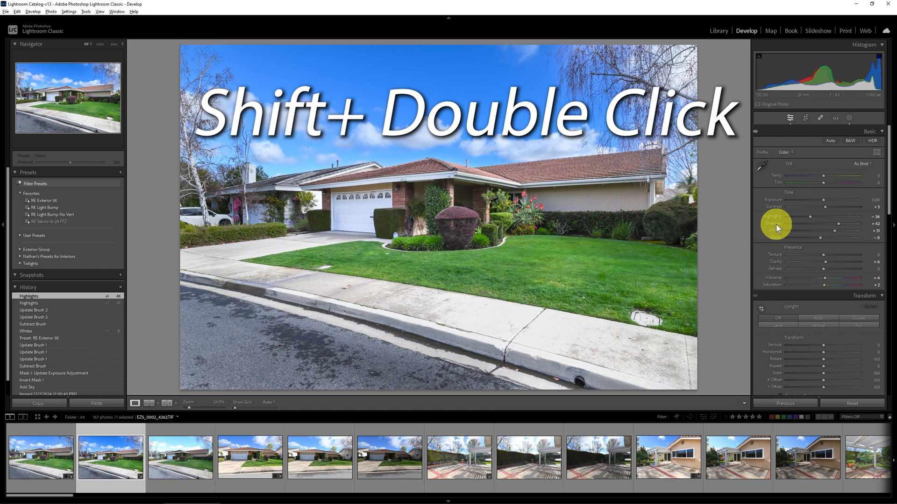
double_click(772, 223)
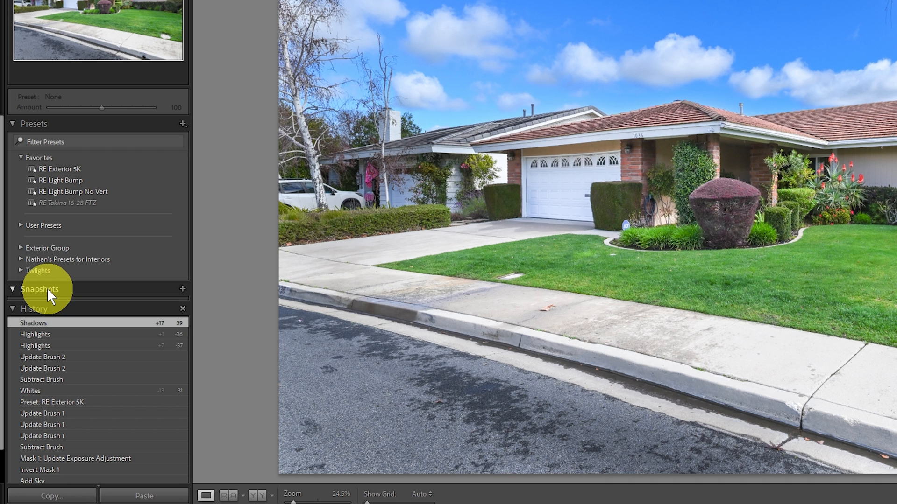
mouse_move(117, 298)
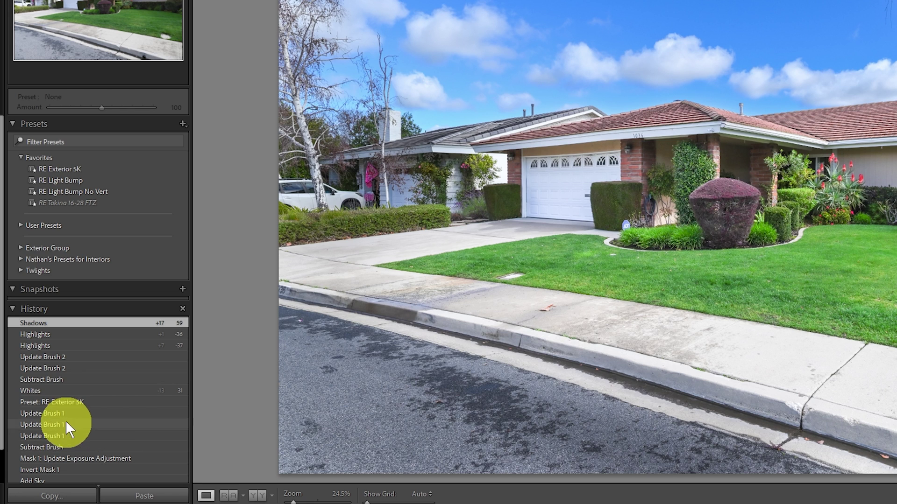
mouse_move(75, 323)
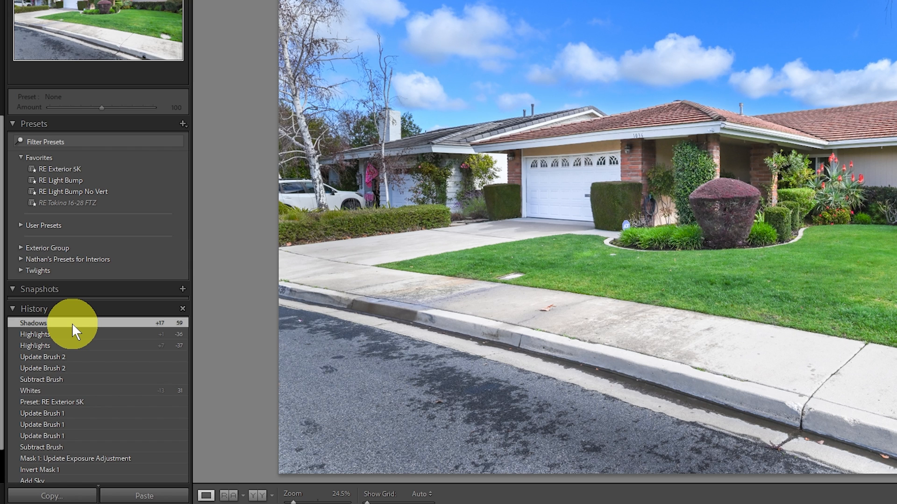
mouse_move(120, 331)
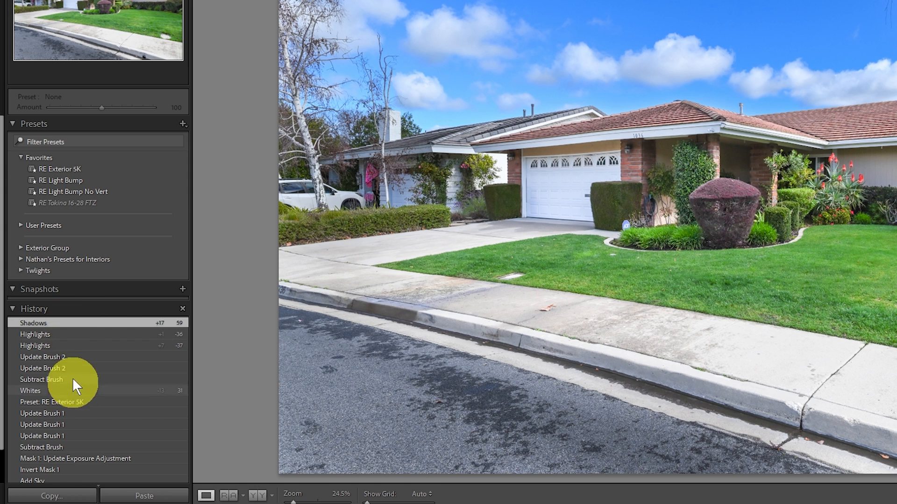
- Create a snapshot named 'Delivered' from the latest Shadows history step
right_click(34, 322)
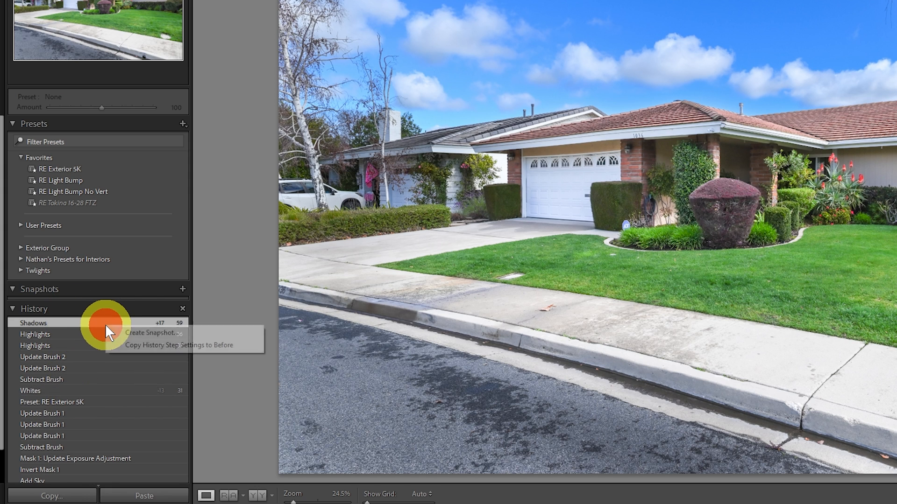
mouse_move(133, 336)
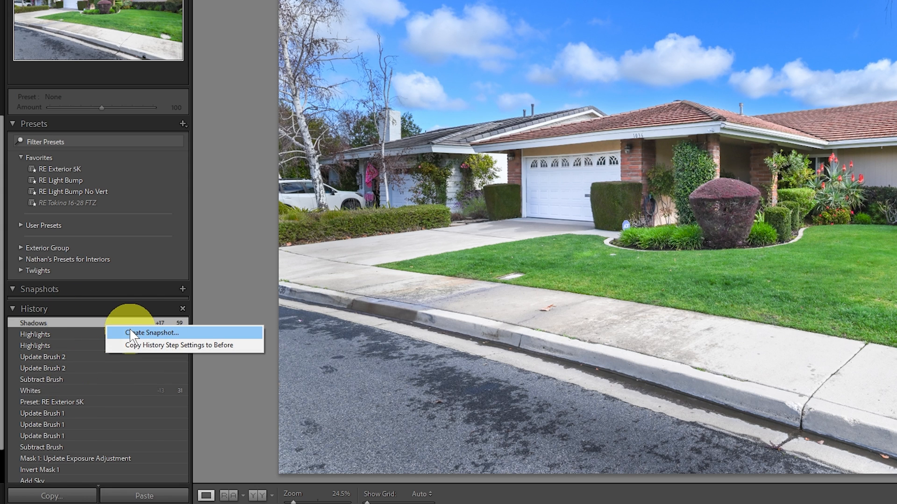
click(150, 332)
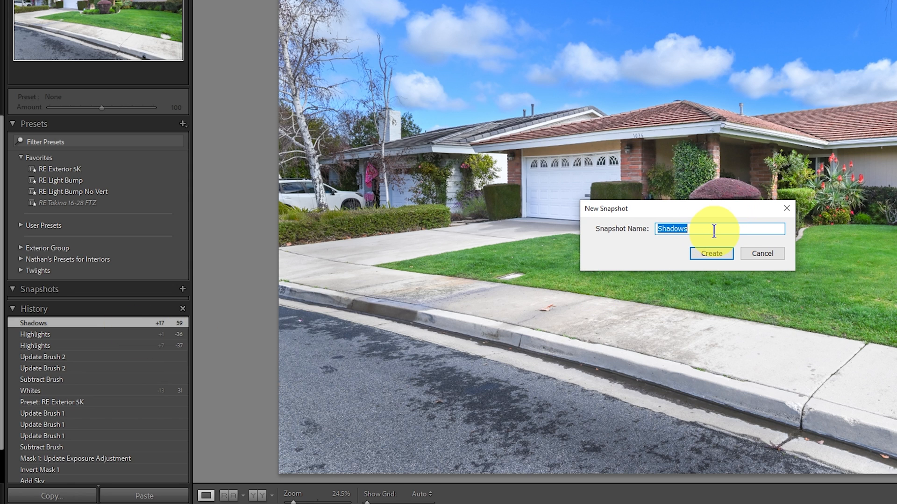
text(DEliv)
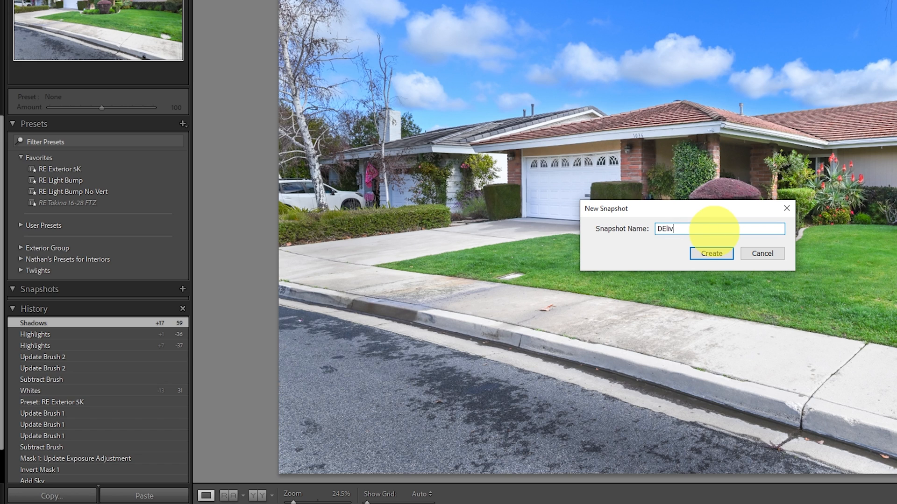
text(Delivered)
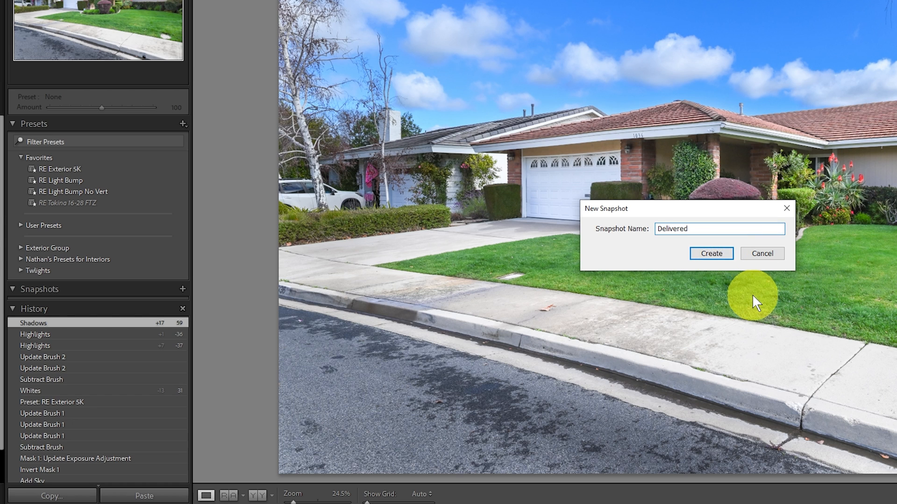
click(710, 253)
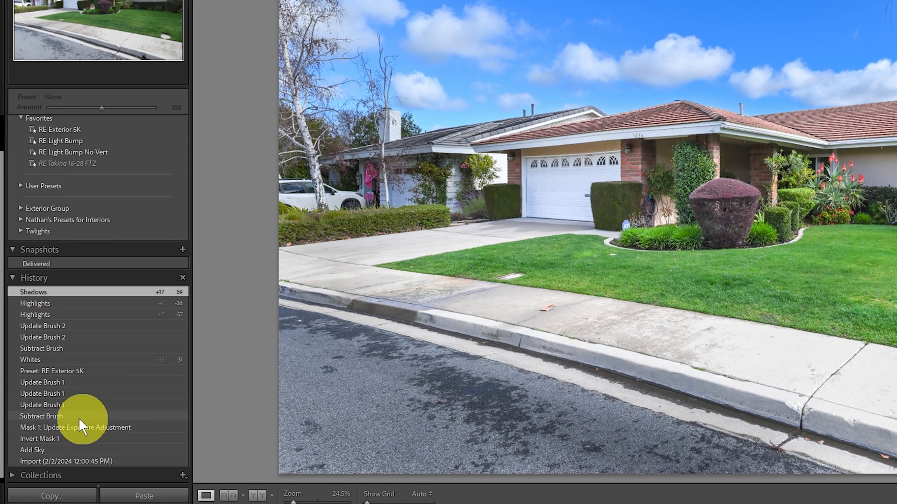
mouse_move(56, 379)
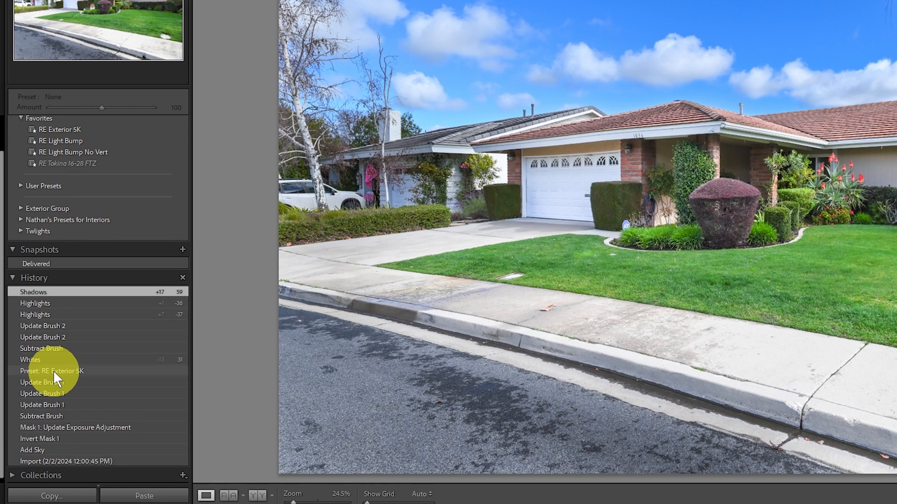
- Revert to an earlier Update Brush 1 step, then set Contrast +8, Highlights -17, Shadows +20, Blacks -22
click(51, 370)
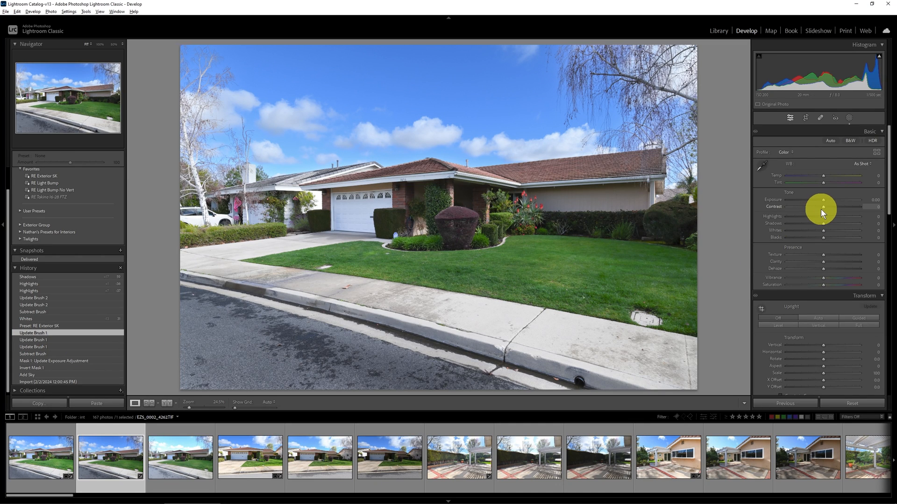
drag(822, 206, 826, 206)
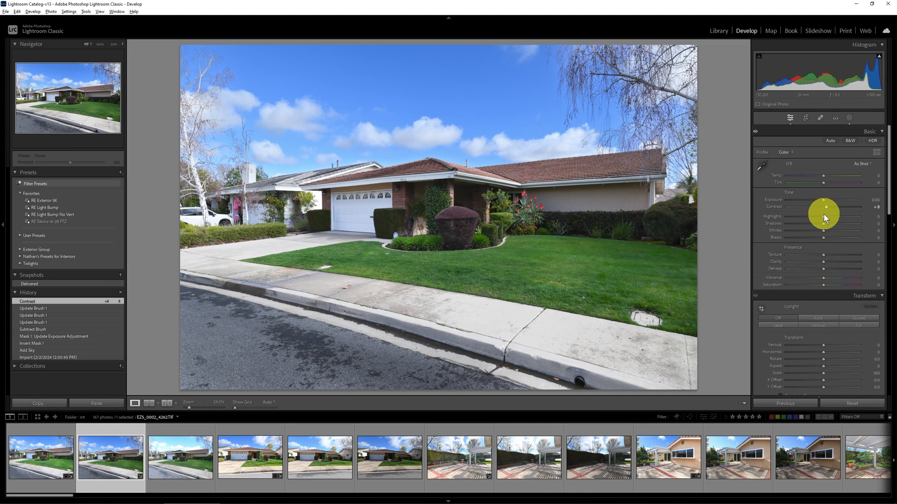
drag(822, 224, 805, 224)
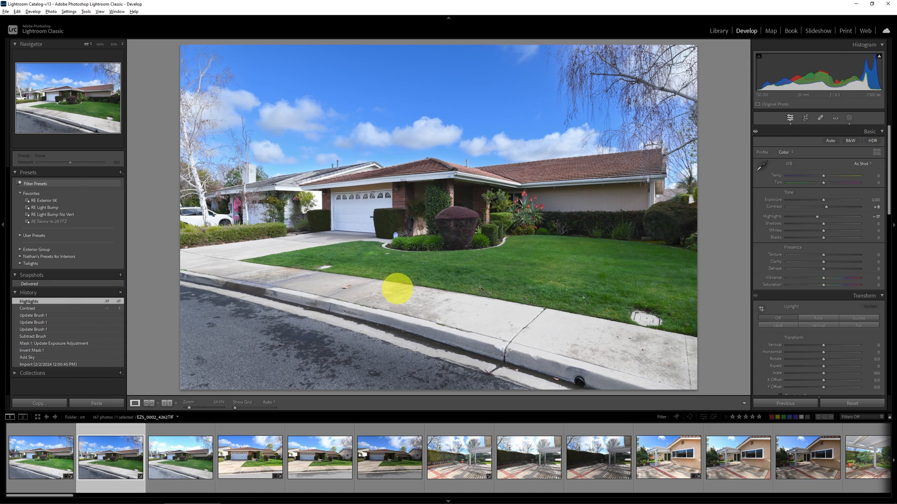
drag(840, 231, 846, 231)
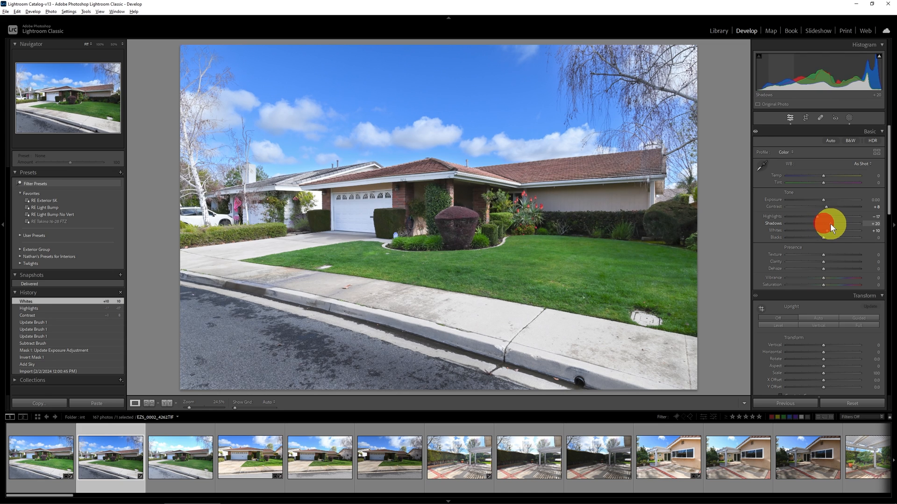
drag(829, 237, 815, 237)
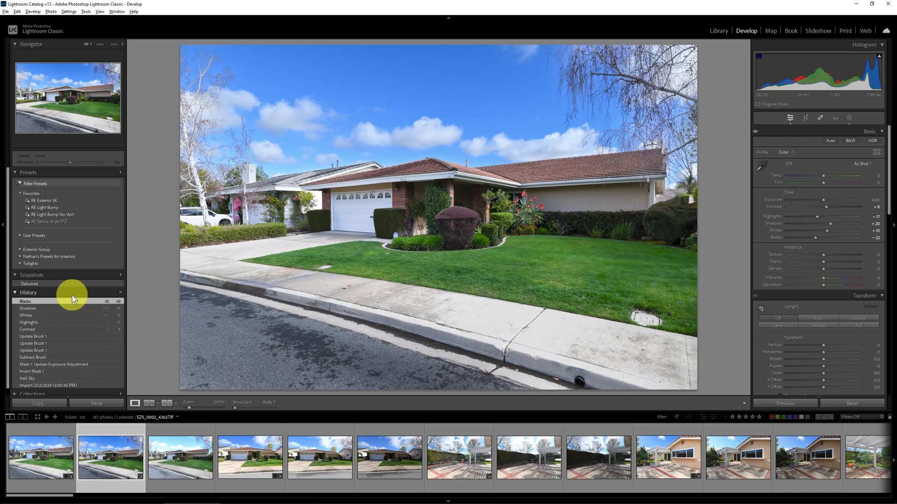
mouse_move(51, 306)
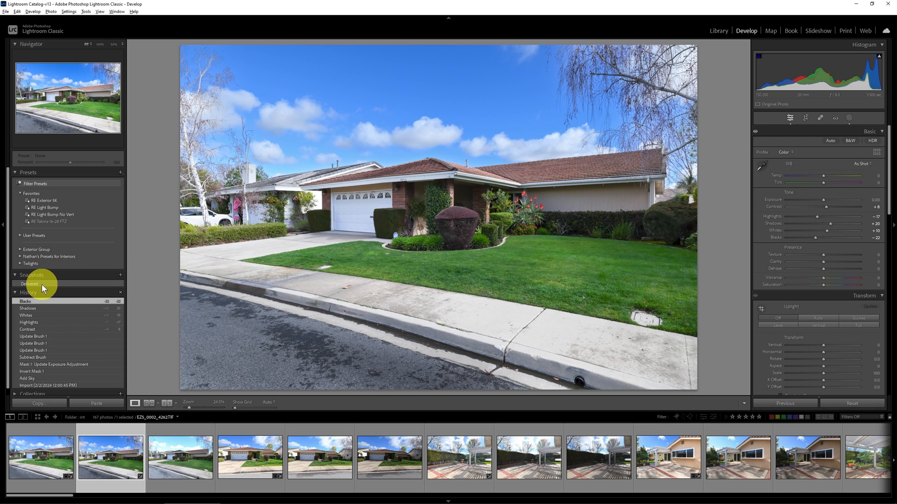
- Preview the Delivered snapshot, then return to the Blacks -22 history step
click(29, 284)
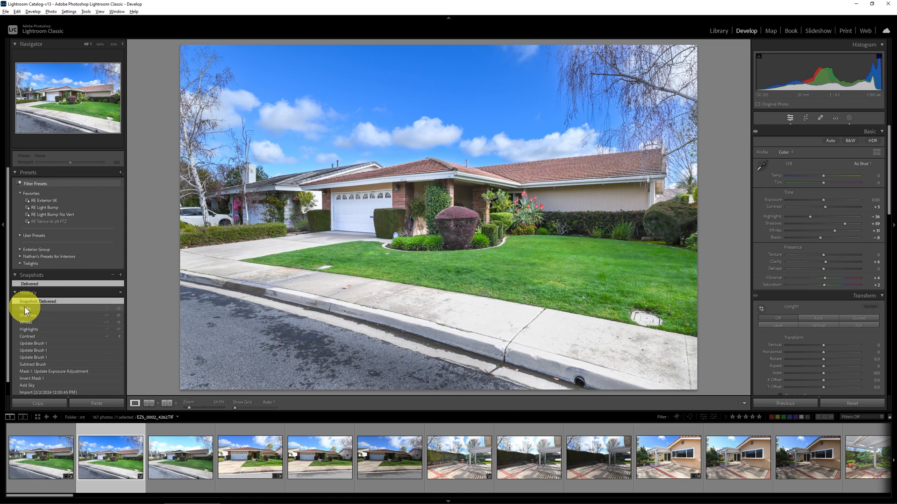
click(23, 308)
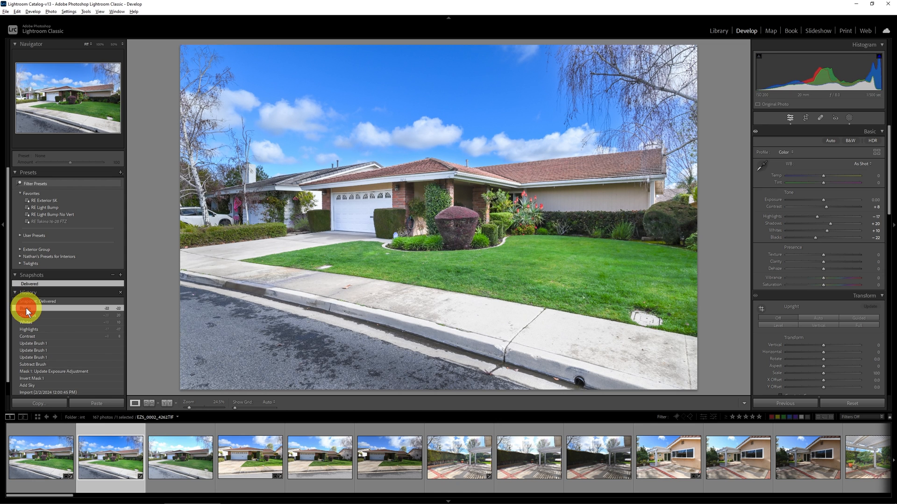
click(24, 308)
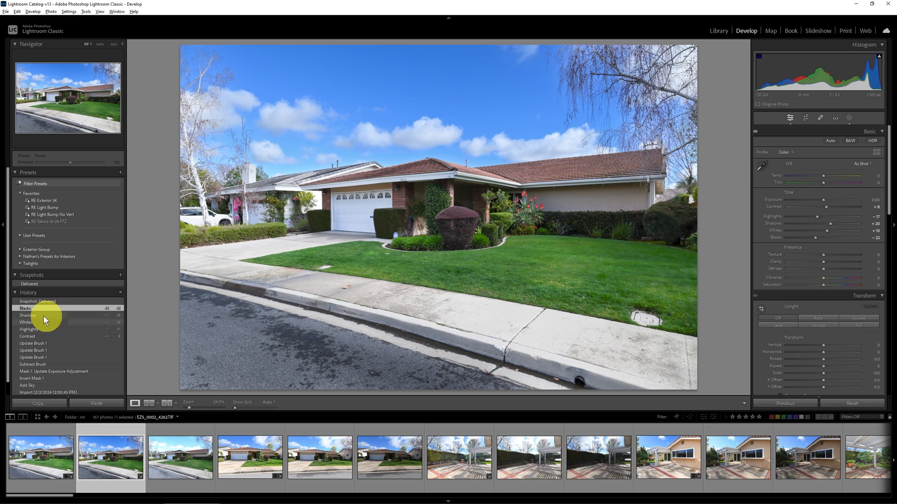